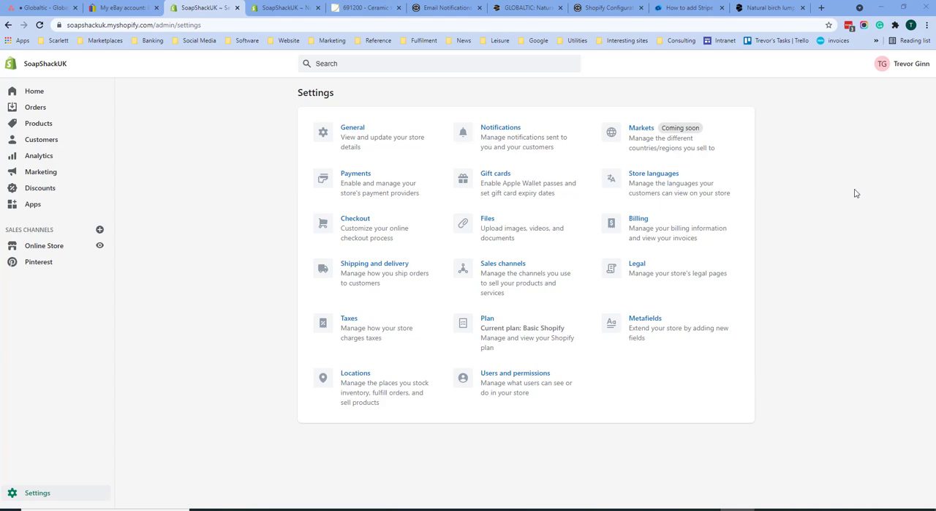
pyautogui.moveTo(13, 489)
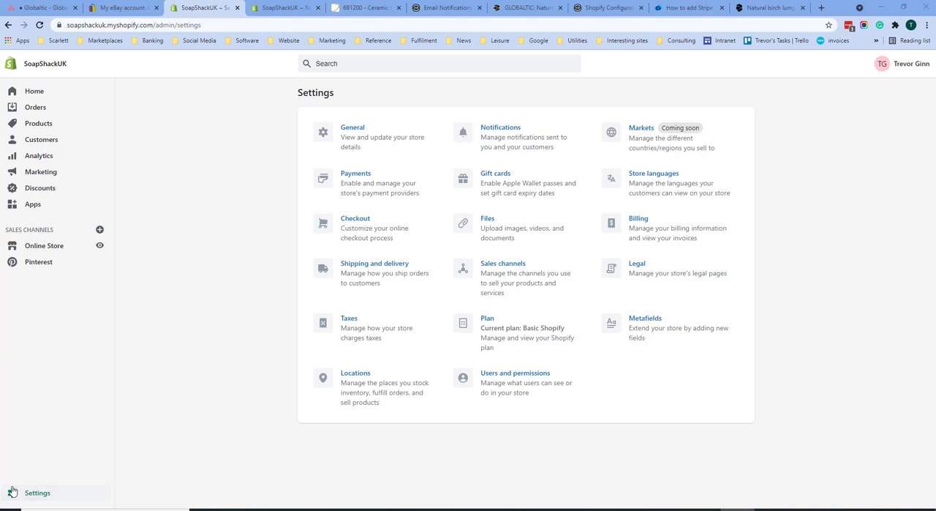
pyautogui.moveTo(512, 205)
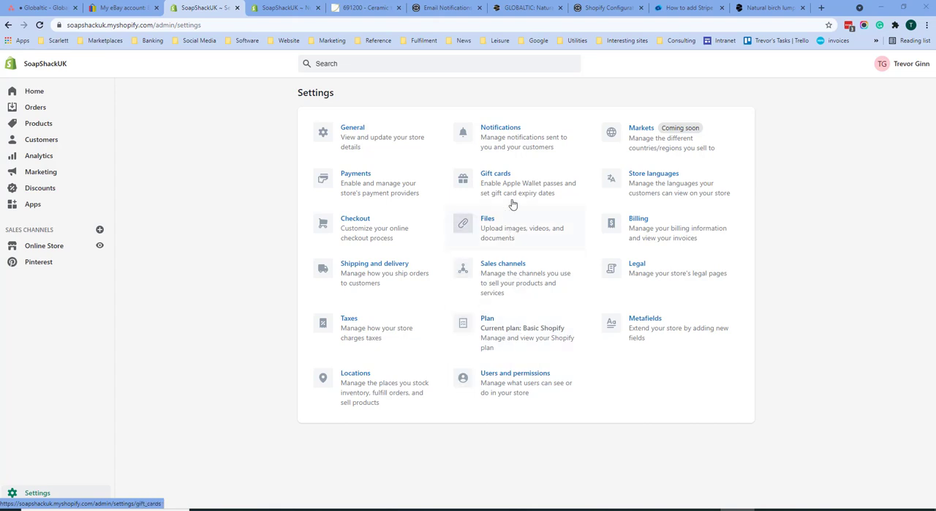
# Go to the store's Payments settings and review the Shopify Payments and PayPal sections.
pyautogui.click(356, 173)
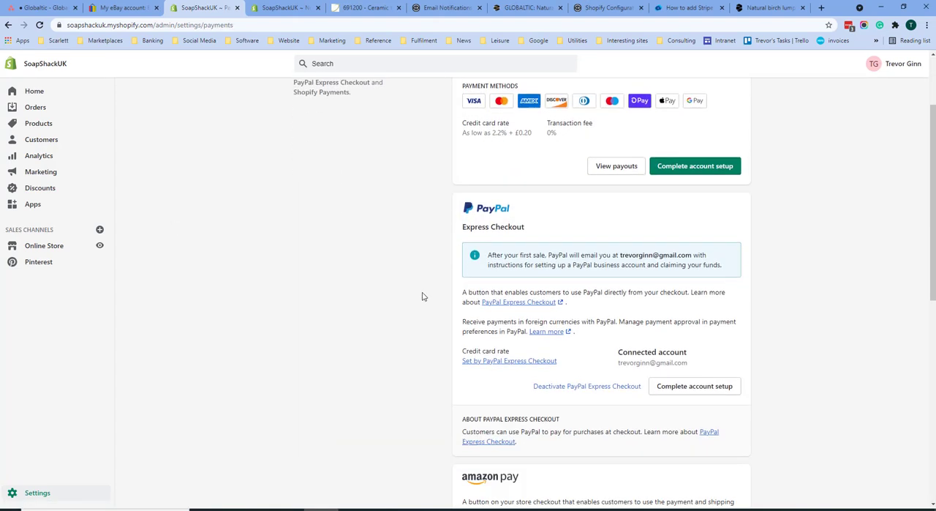
pyautogui.scroll(-3)
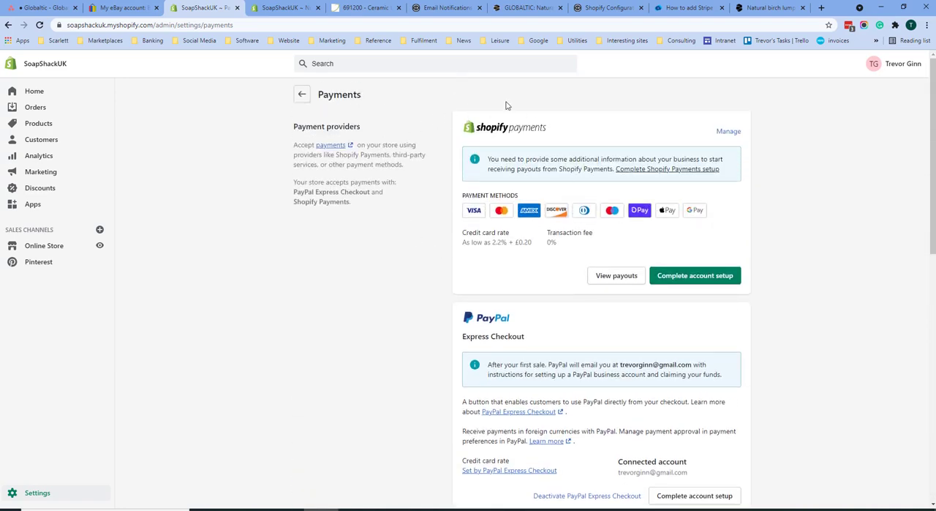
pyautogui.moveTo(468, 102)
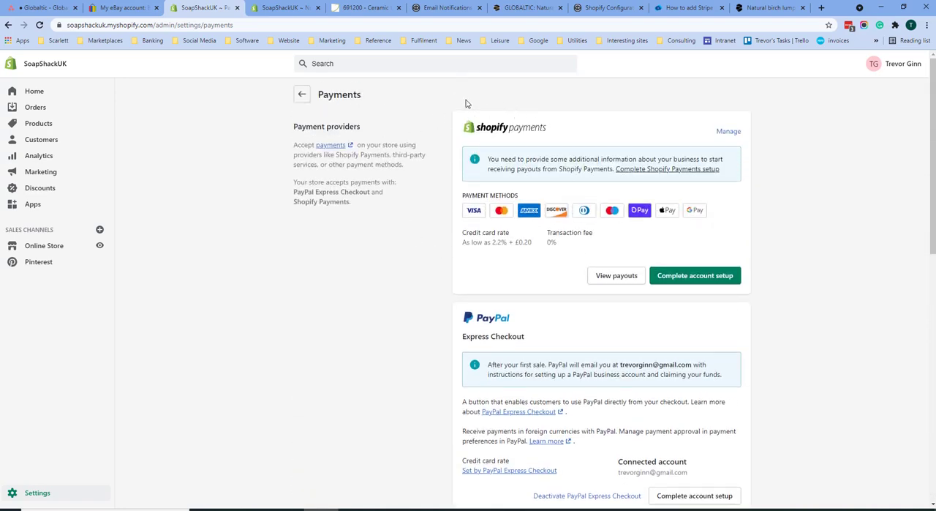
pyautogui.moveTo(455, 104)
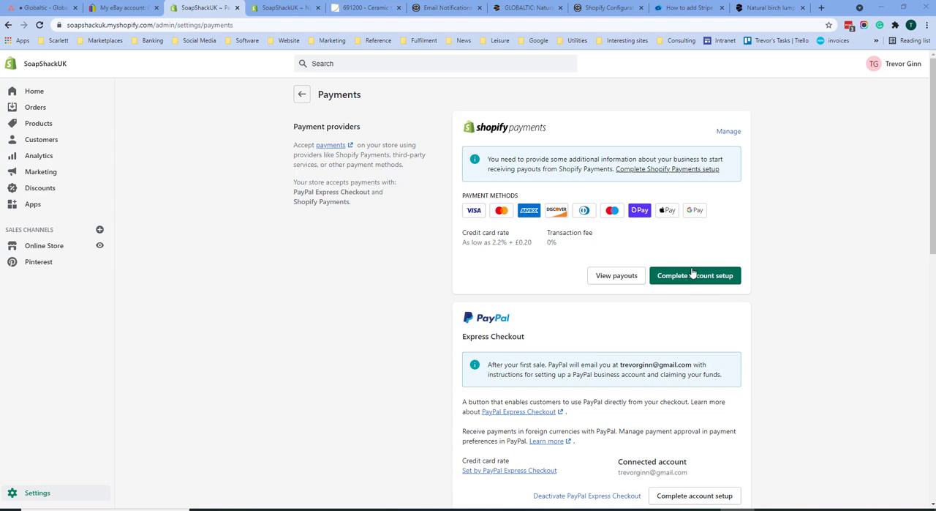
pyautogui.moveTo(876, 257)
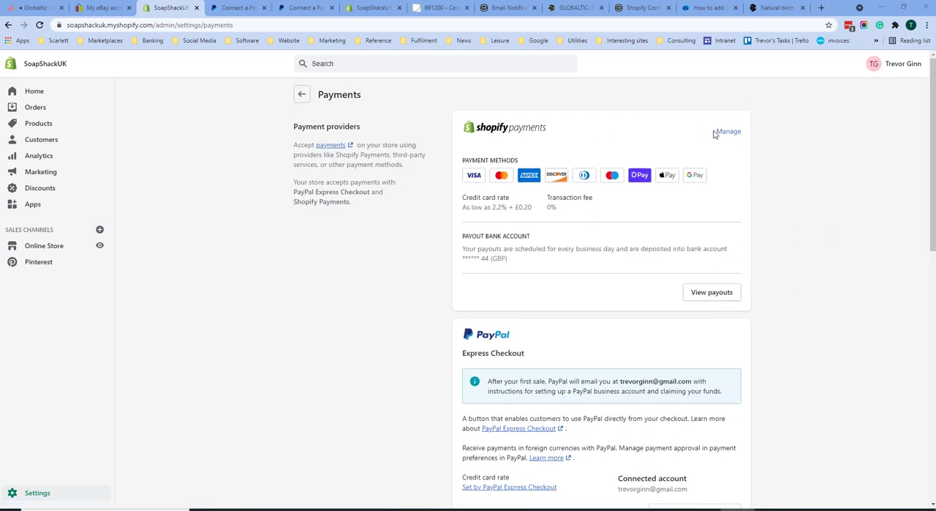
# Manage Shopify Payments and look through cards, wallets, countries/regions and payout details.
pyautogui.click(729, 132)
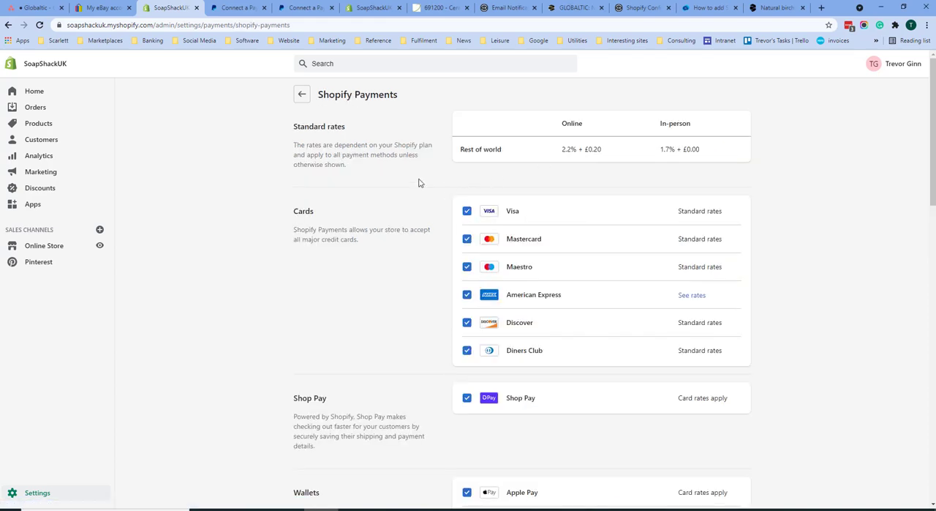
pyautogui.moveTo(365, 287)
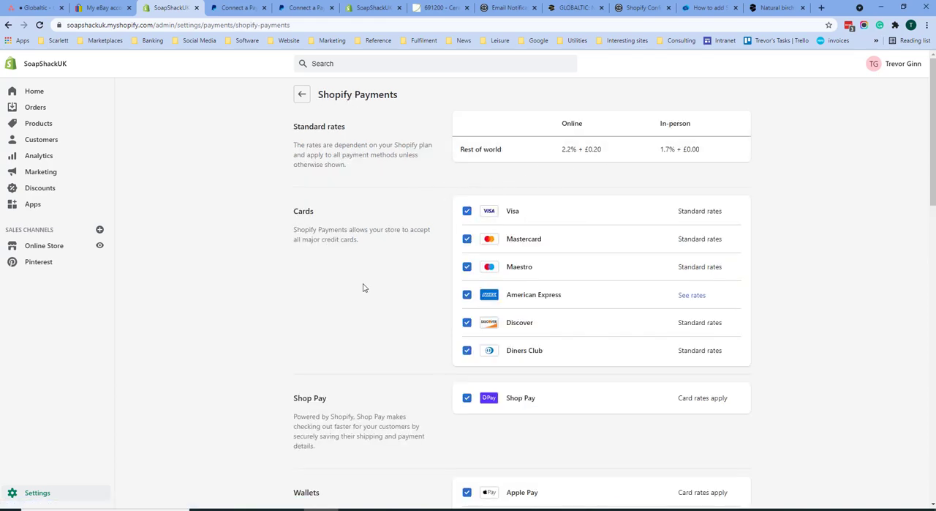
pyautogui.scroll(-3)
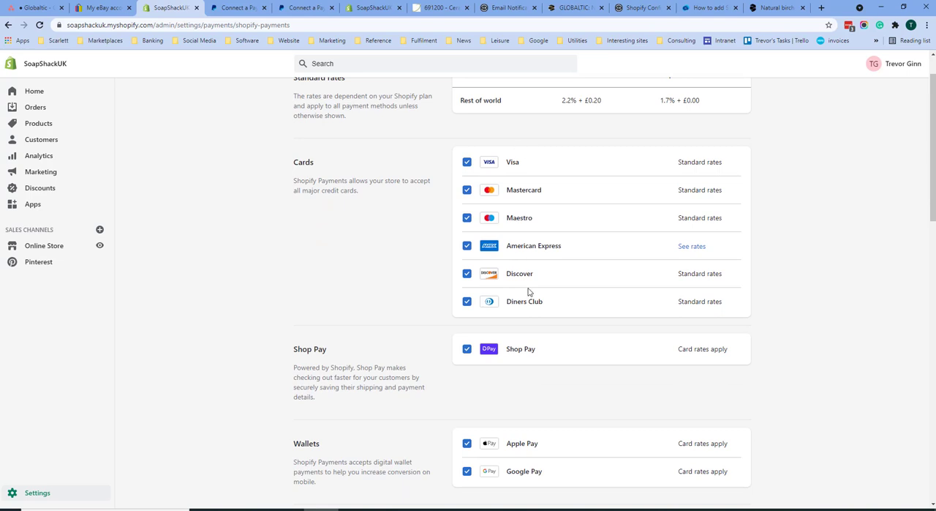
pyautogui.moveTo(614, 151)
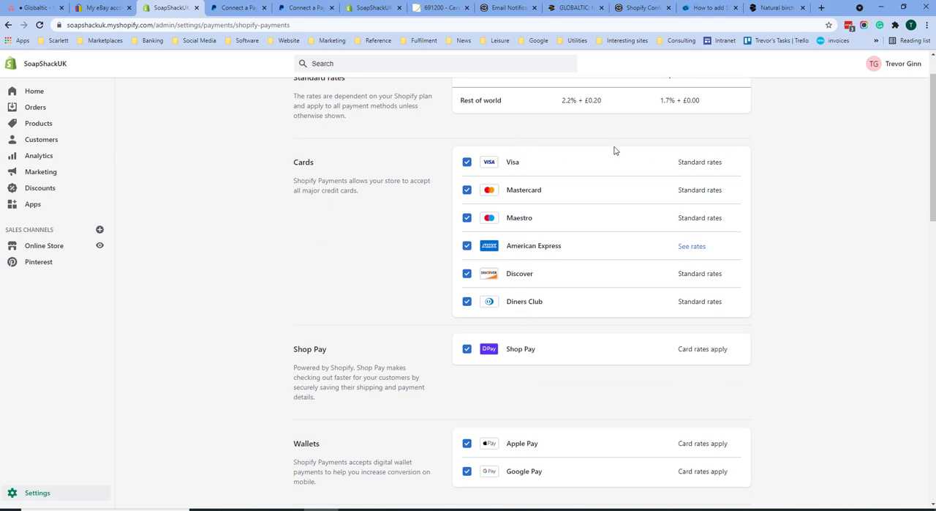
pyautogui.moveTo(733, 251)
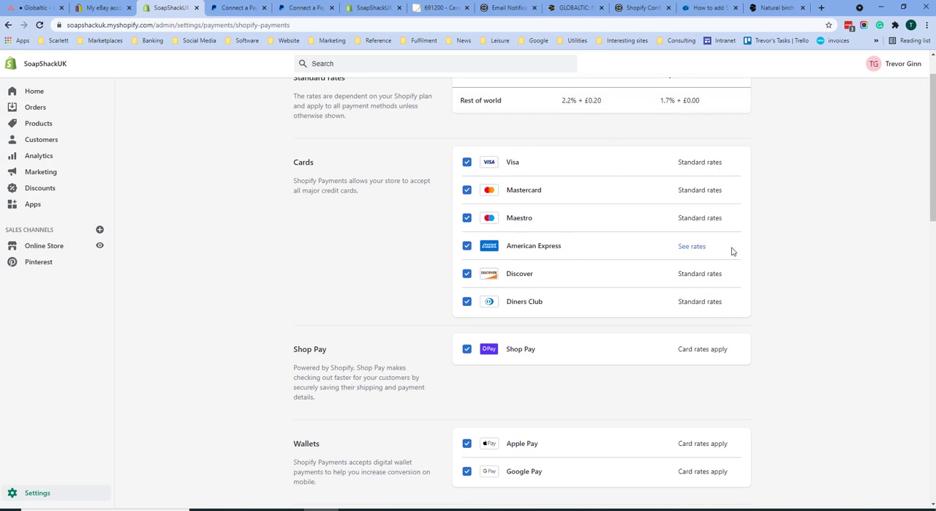
pyautogui.scroll(-3)
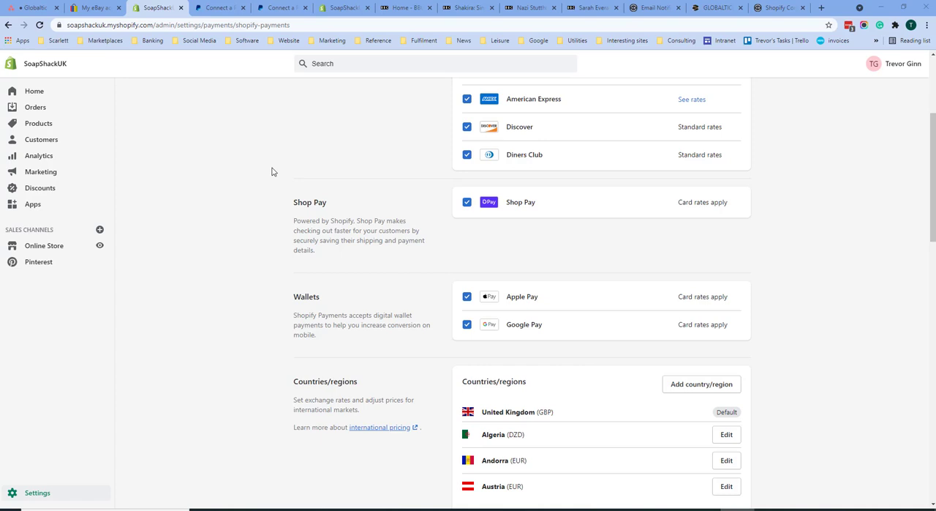
pyautogui.moveTo(442, 194)
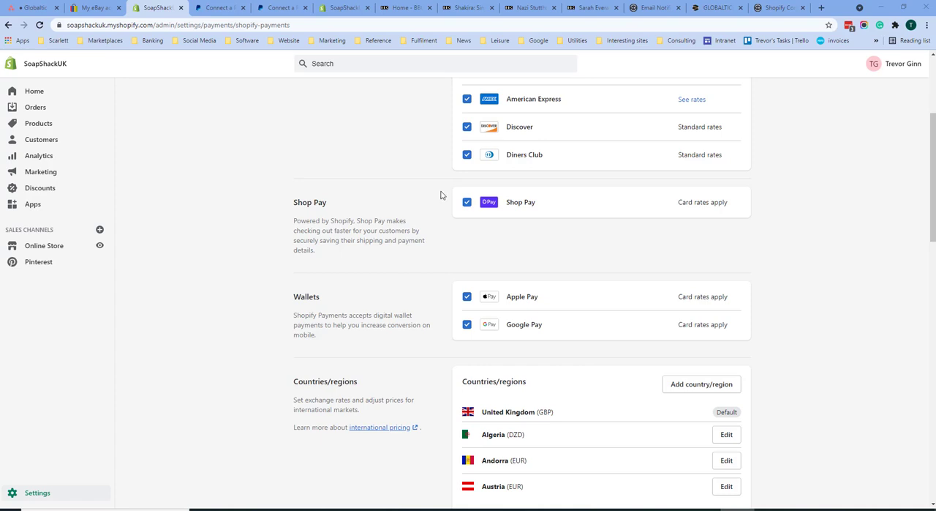
pyautogui.moveTo(459, 262)
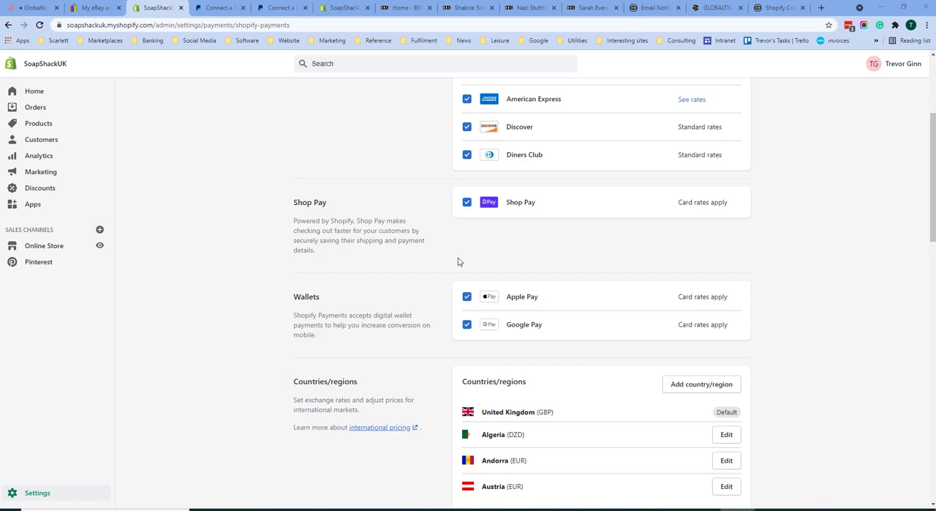
pyautogui.scroll(-3)
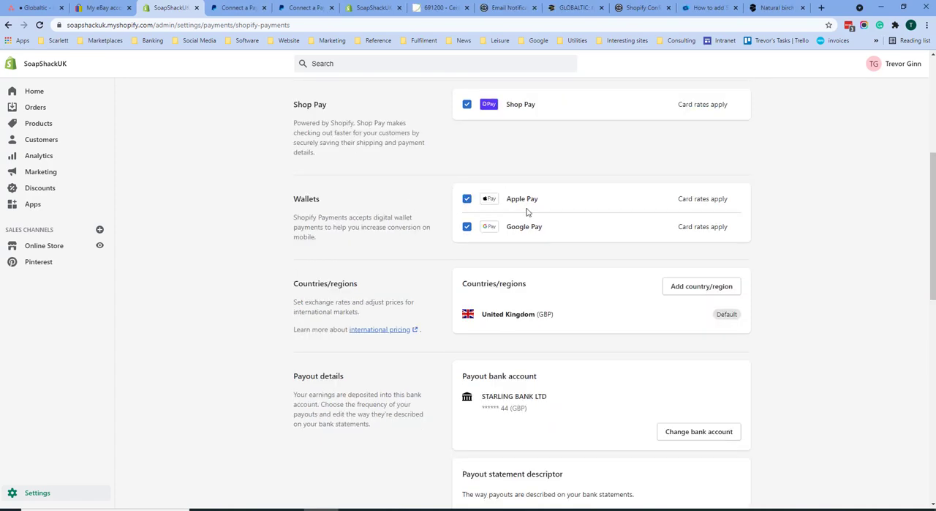
pyautogui.scroll(-3)
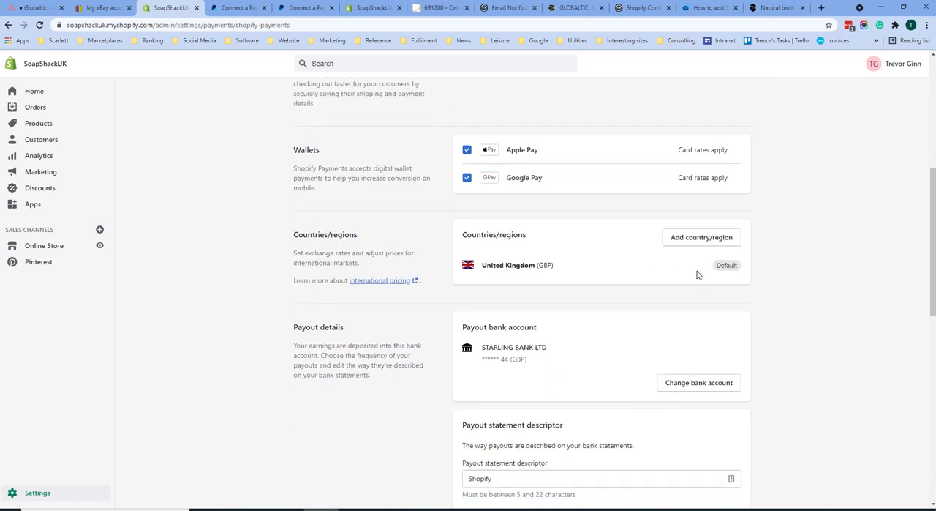
# Add Austria (EUR) as a second Shopify Payments country/region beside the United Kingdom.
pyautogui.click(701, 237)
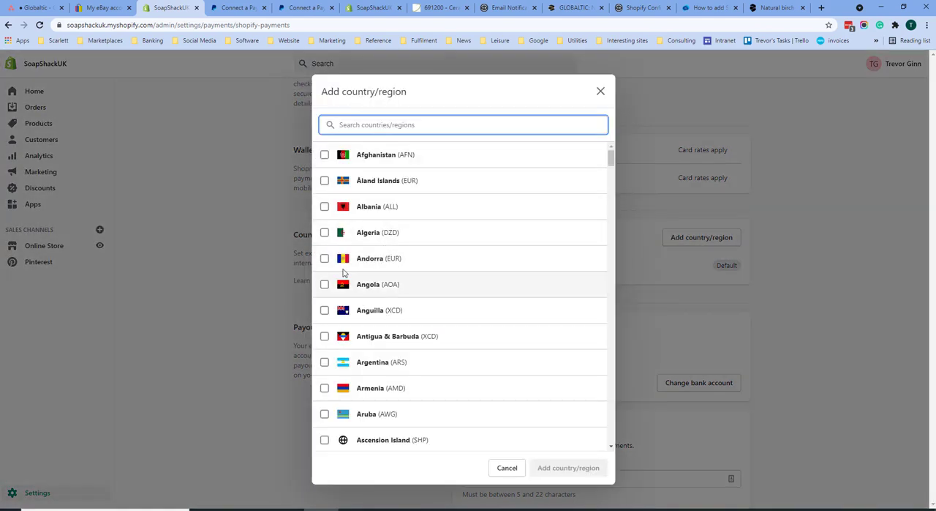
pyautogui.click(325, 346)
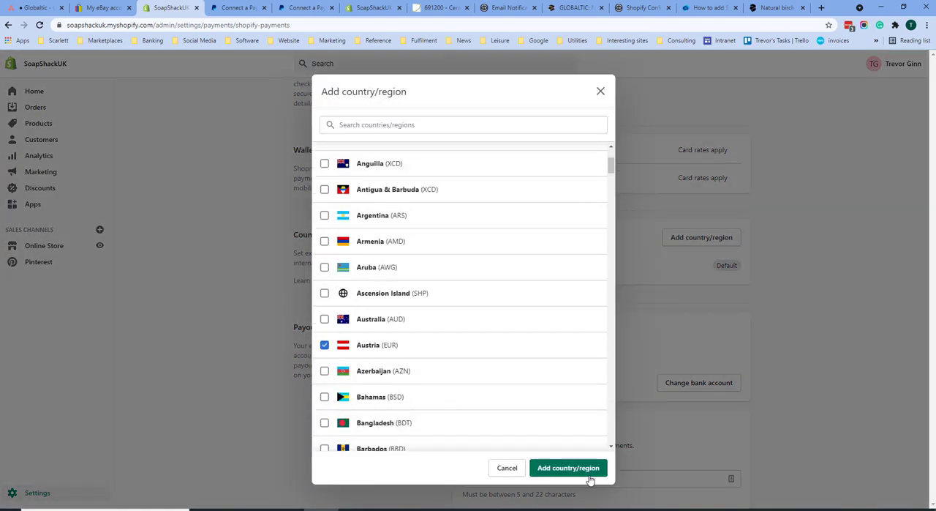
pyautogui.click(568, 469)
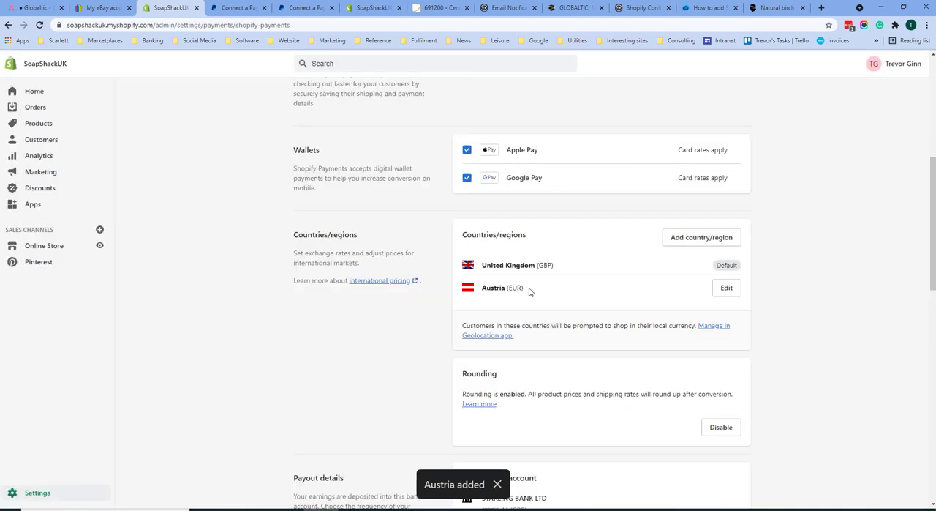
# Edit Austria (EUR) to view its euro exchange rate and price adjustment settings.
pyautogui.click(725, 287)
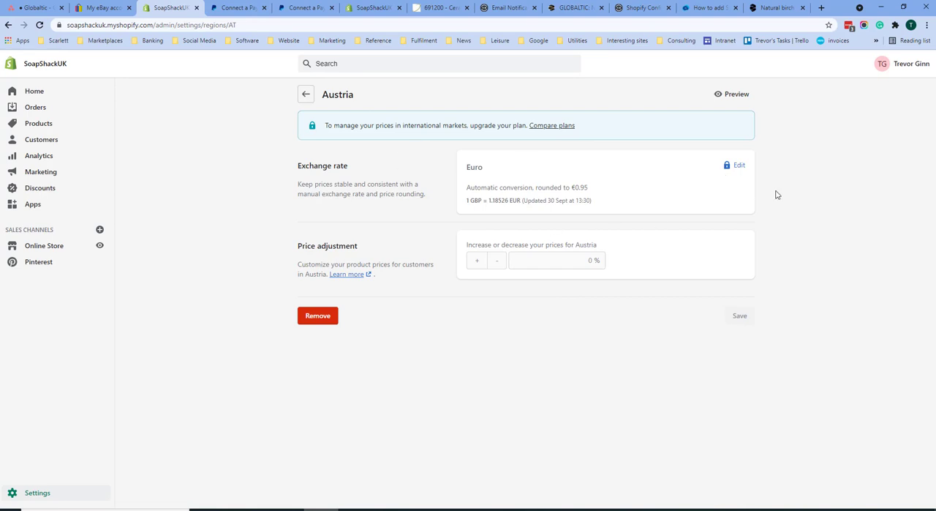
pyautogui.moveTo(416, 263)
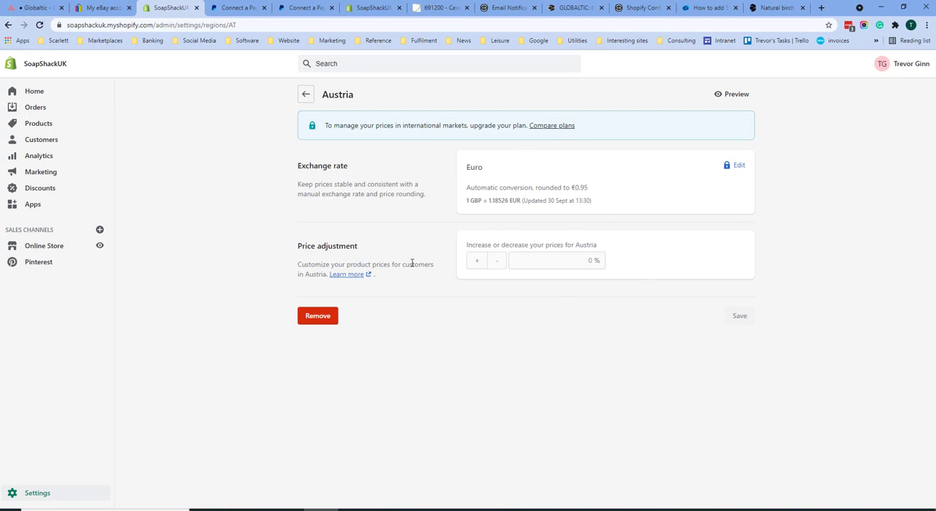
pyautogui.moveTo(489, 295)
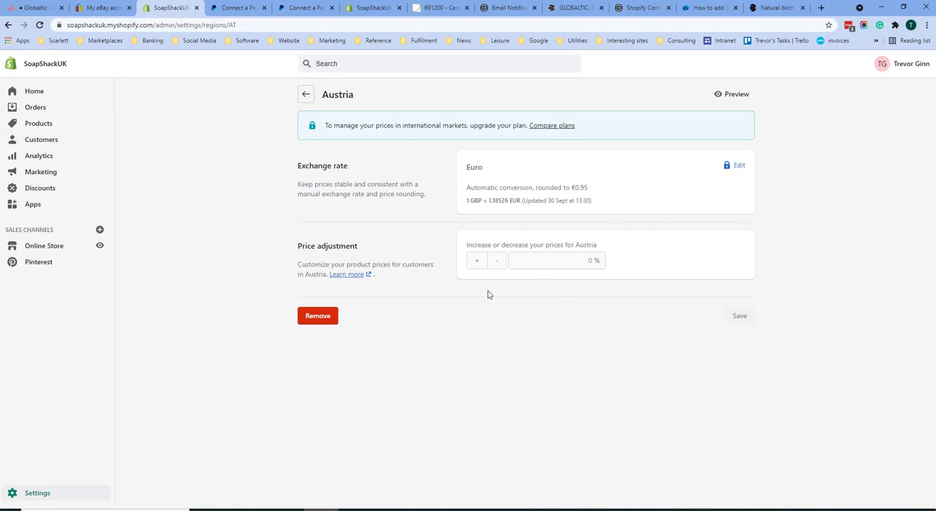
# Return to Shopify Payments settings and review the payout bank account, descriptor and schedule.
pyautogui.click(304, 94)
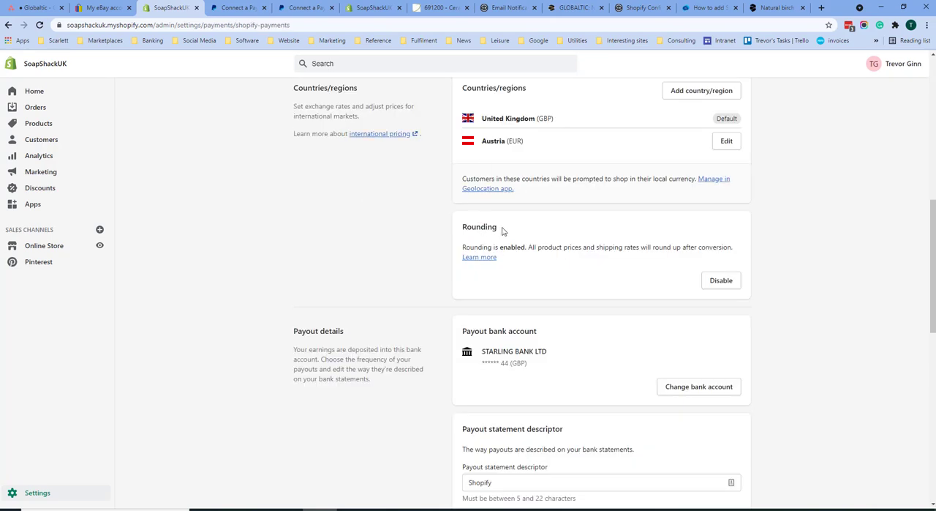
pyautogui.moveTo(562, 235)
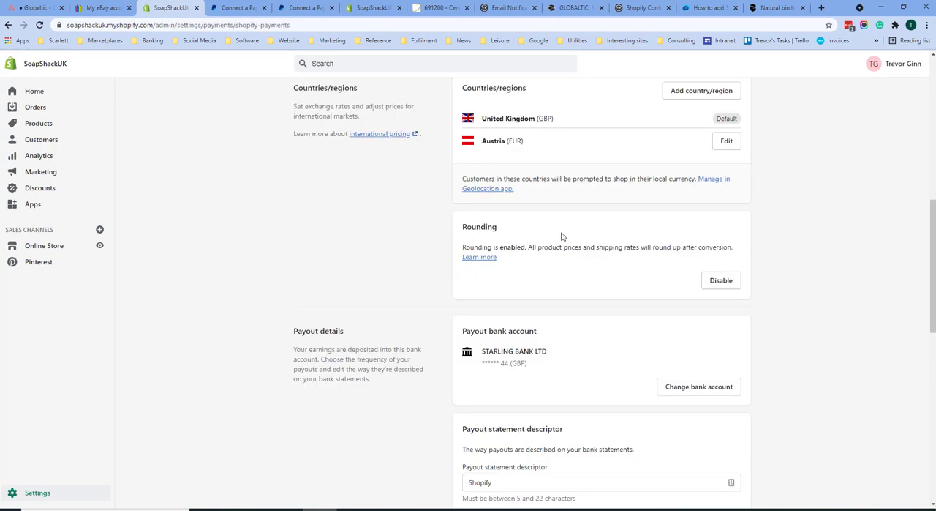
pyautogui.moveTo(566, 243)
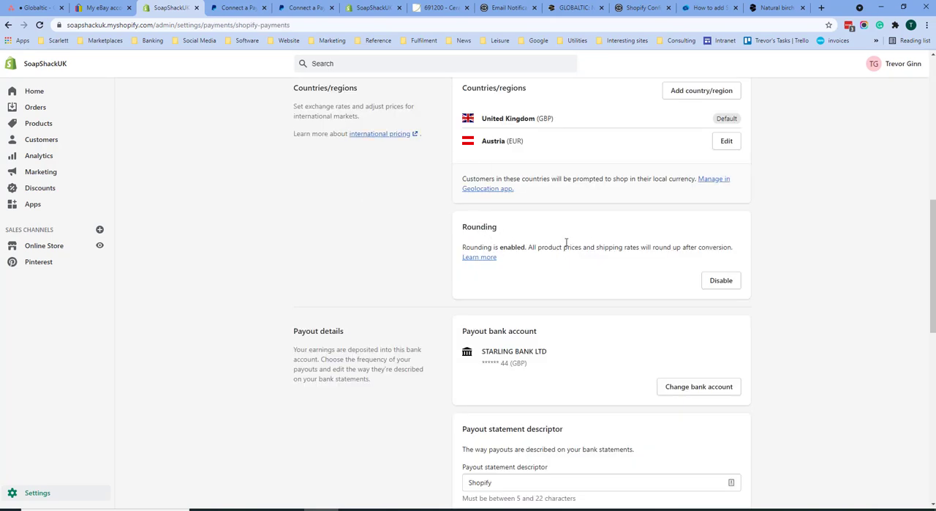
pyautogui.moveTo(721, 281)
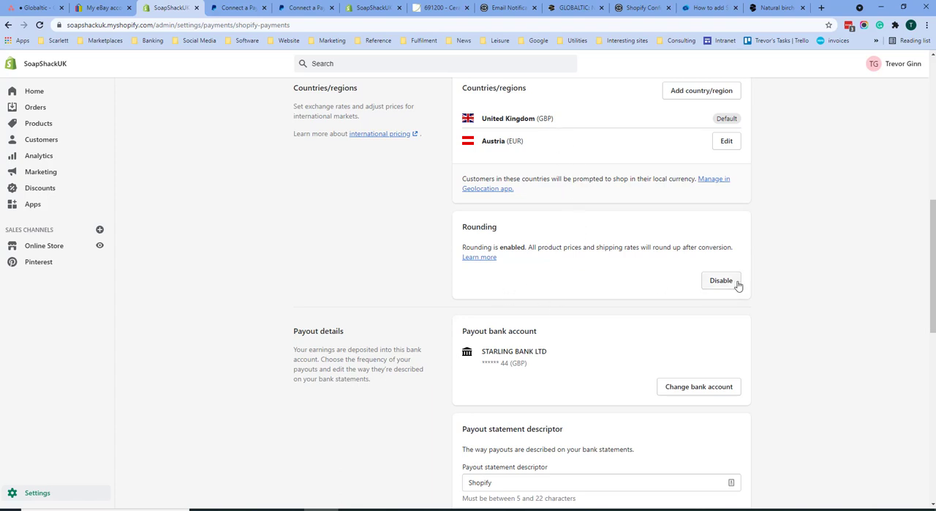
pyautogui.scroll(-3)
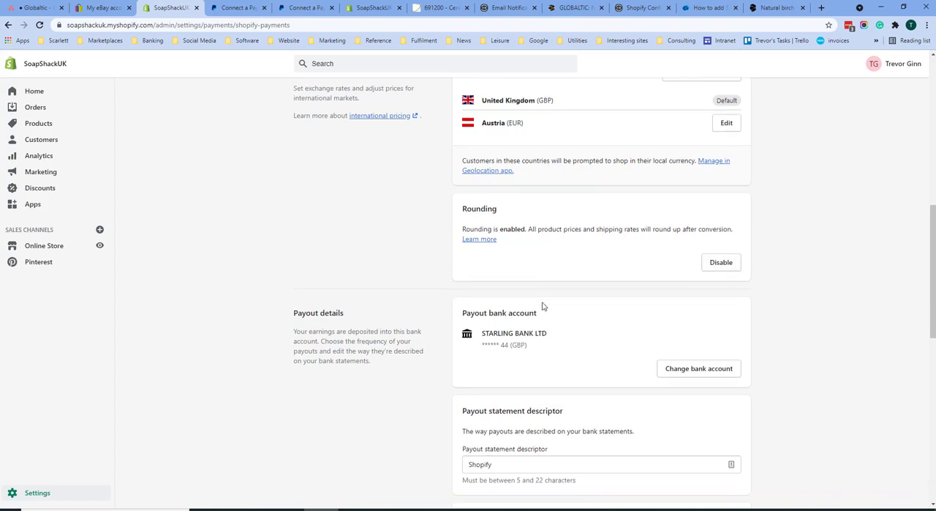
pyautogui.scroll(-3)
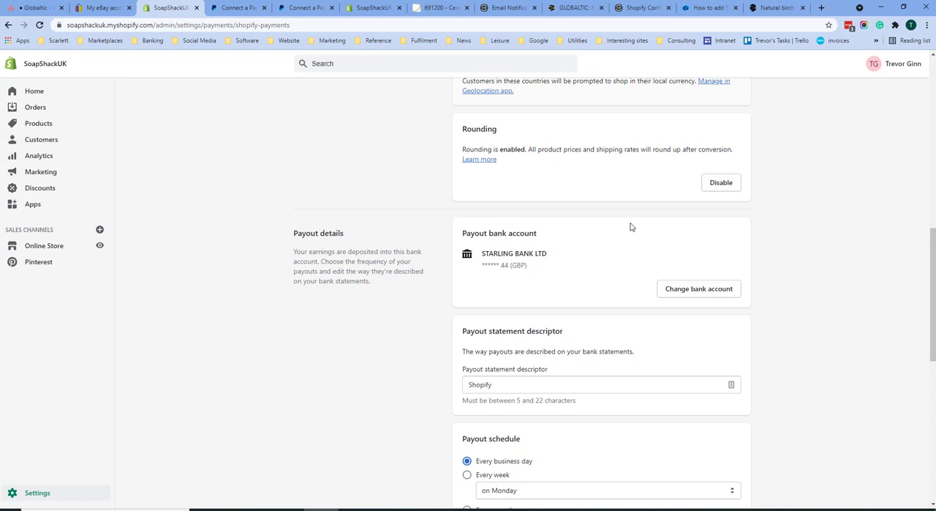
pyautogui.moveTo(578, 294)
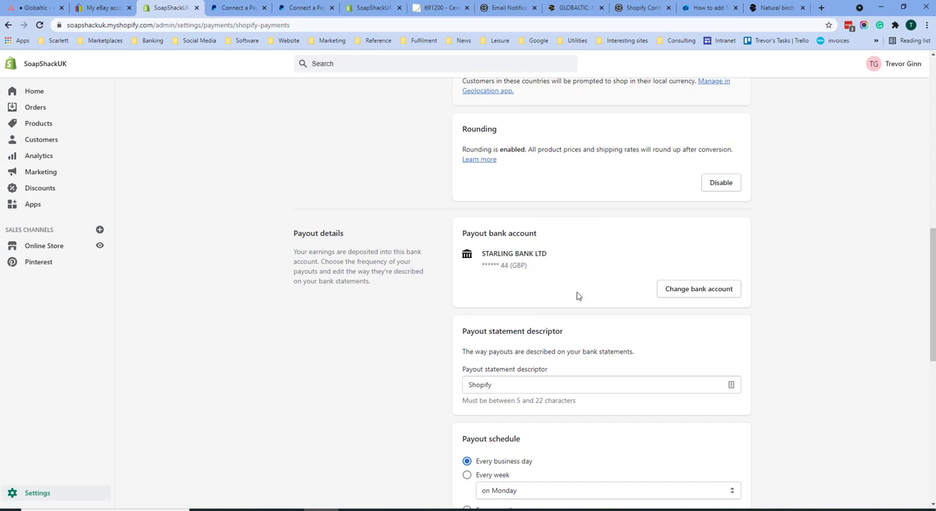
pyautogui.scroll(-3)
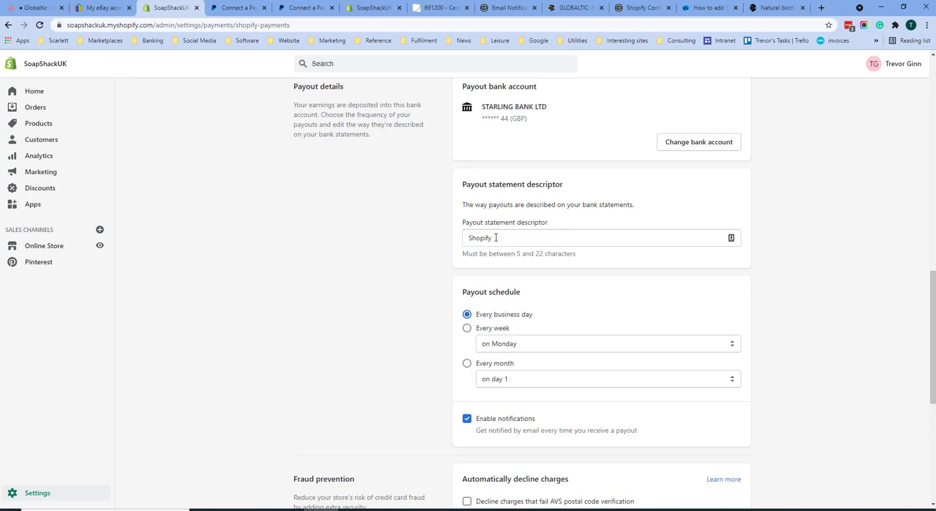
pyautogui.scroll(-3)
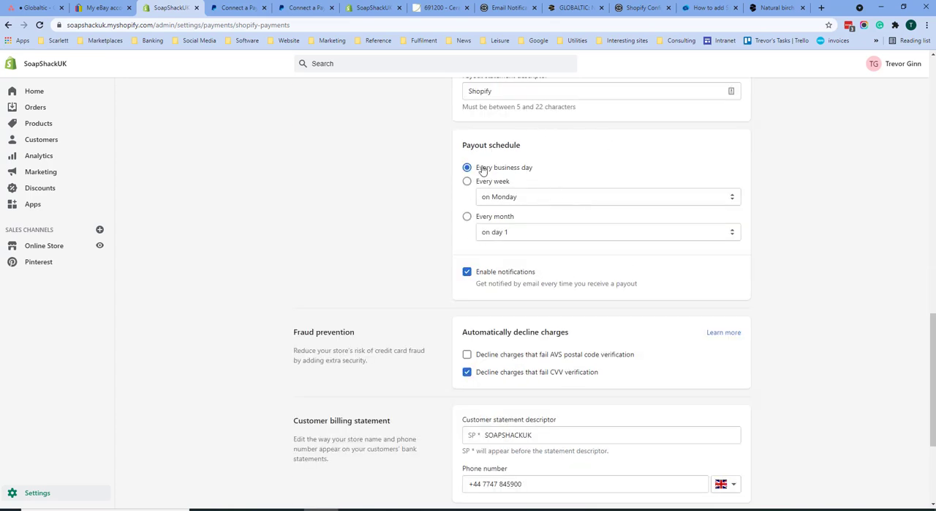
pyautogui.moveTo(484, 223)
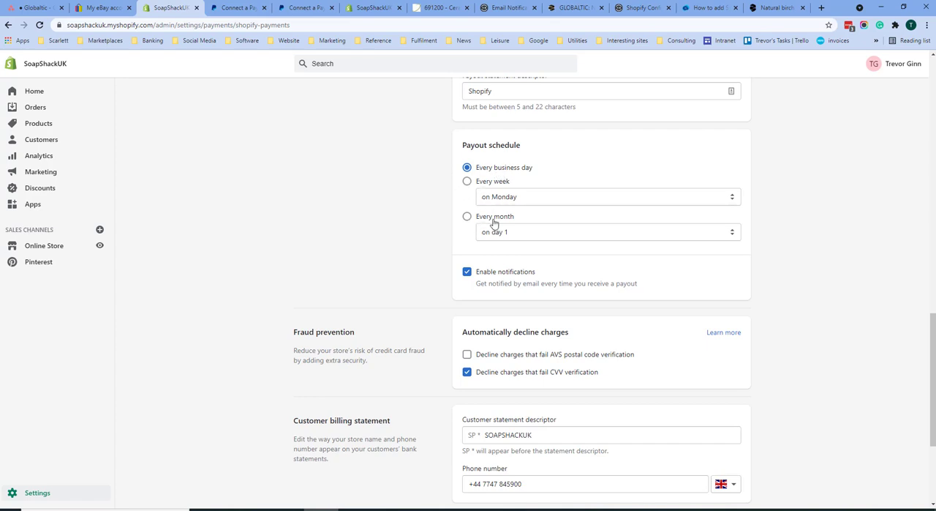
# Review fraud prevention, customer billing statement descriptor and disabled test mode further down.
pyautogui.scroll(-3)
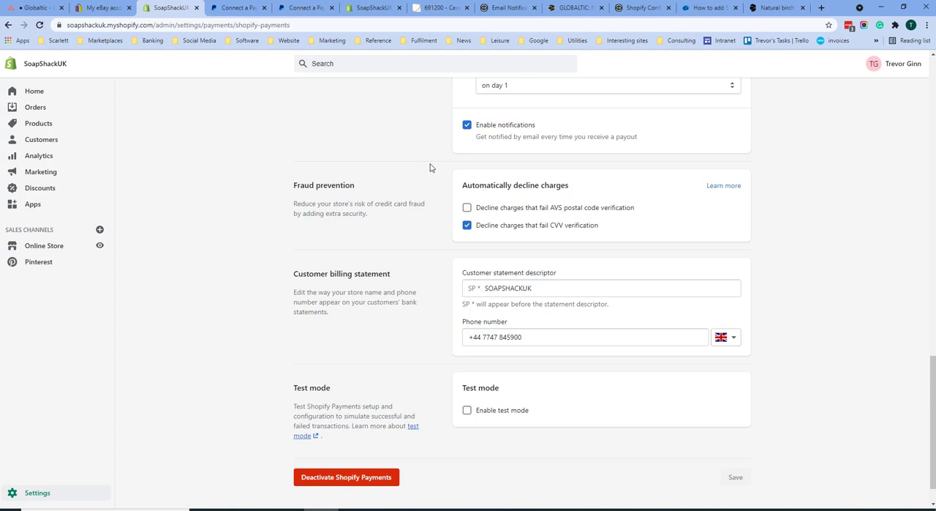
pyautogui.moveTo(667, 215)
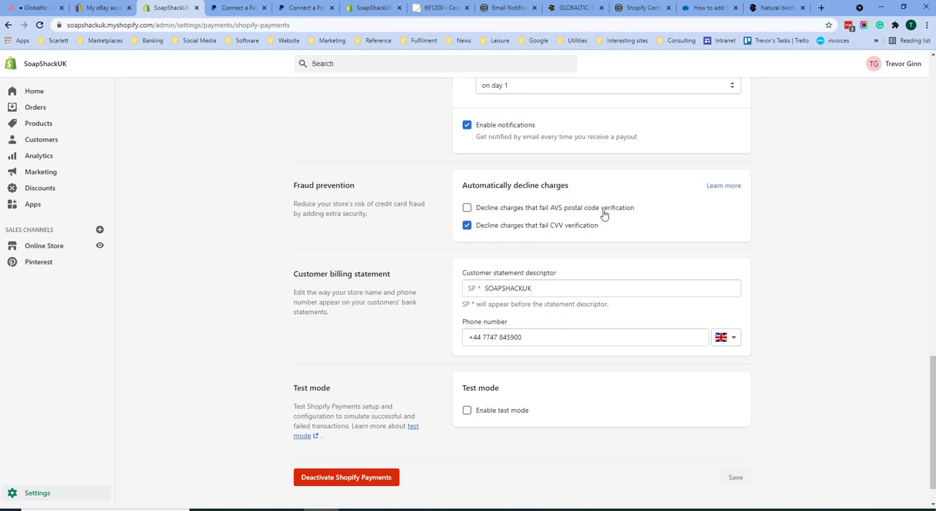
pyautogui.moveTo(659, 214)
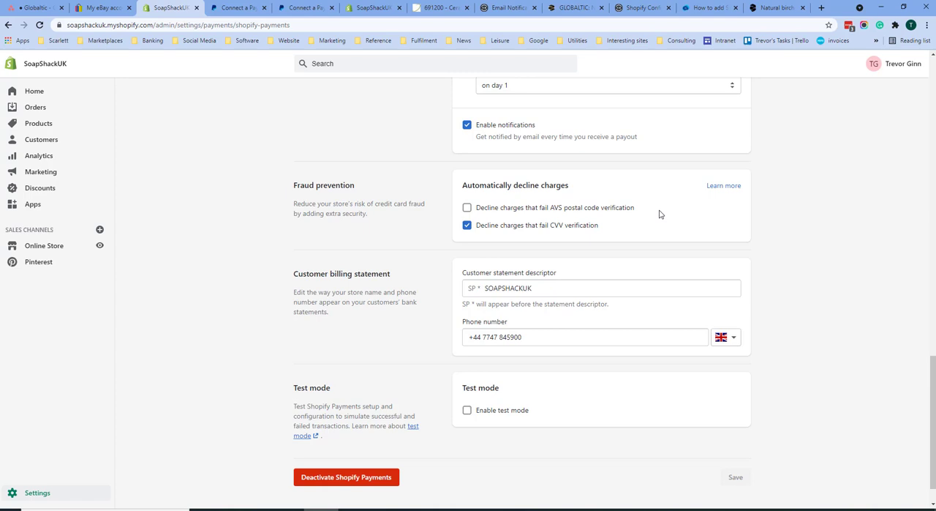
pyautogui.moveTo(652, 215)
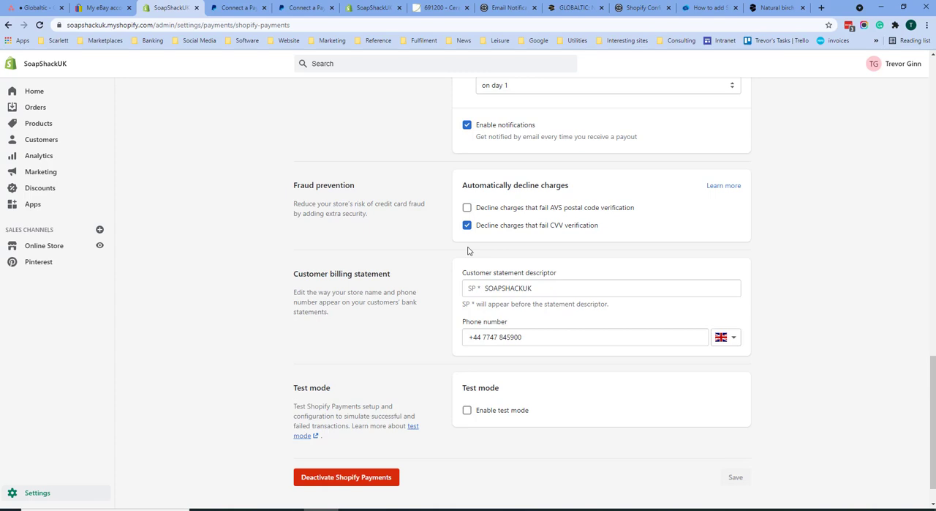
pyautogui.scroll(-3)
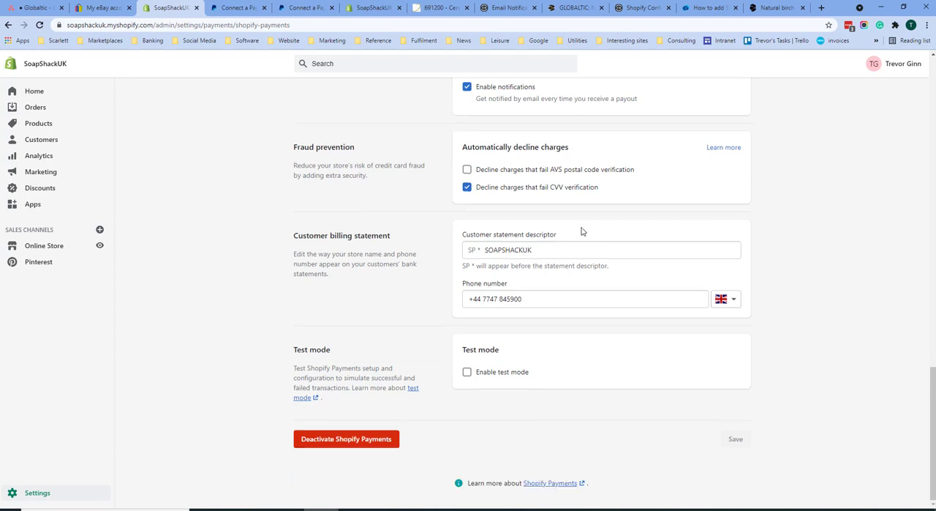
pyautogui.moveTo(430, 285)
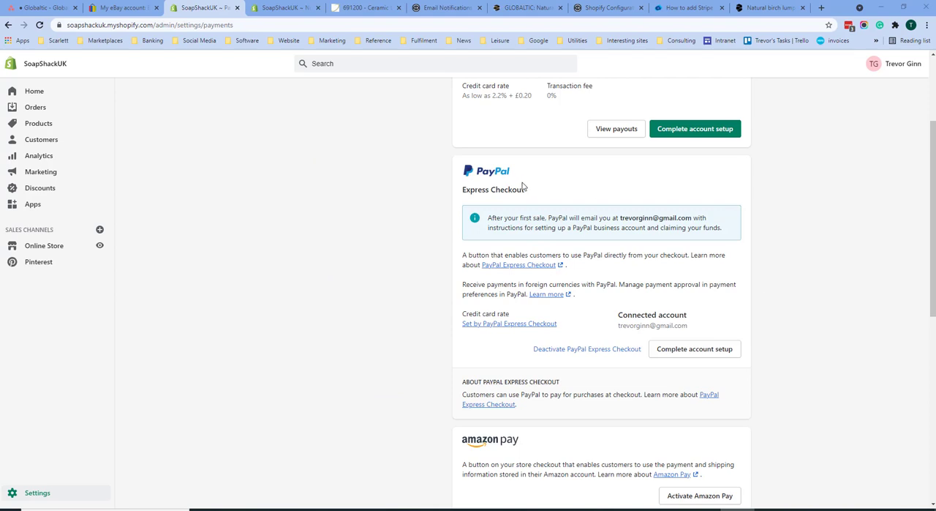
pyautogui.moveTo(694, 333)
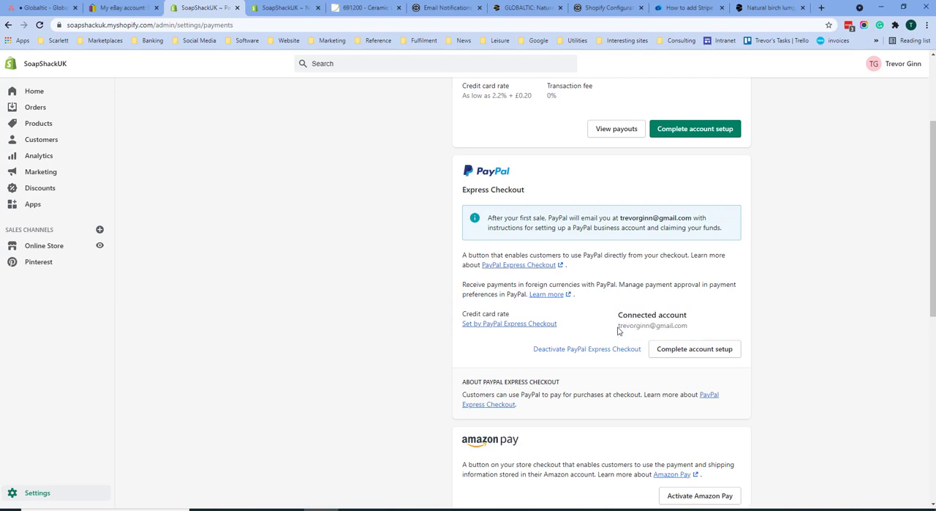
pyautogui.moveTo(618, 328)
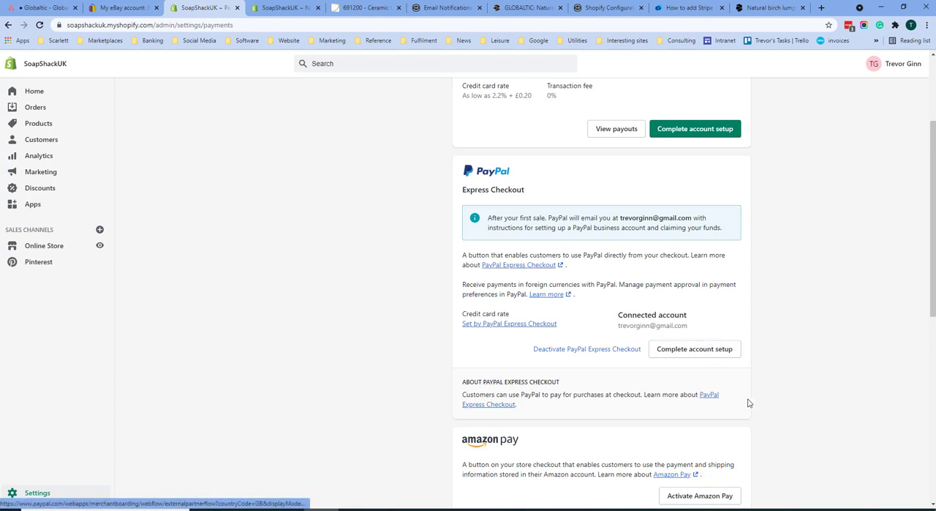
# Look over the PayPal Express Checkout panel and the Amazon Pay section on the main Payments page.
pyautogui.scroll(-3)
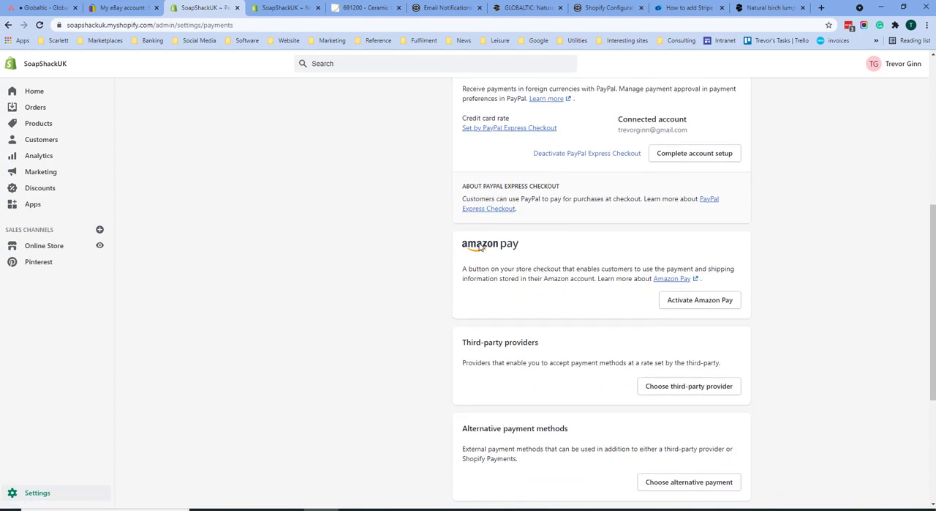
pyautogui.moveTo(699, 301)
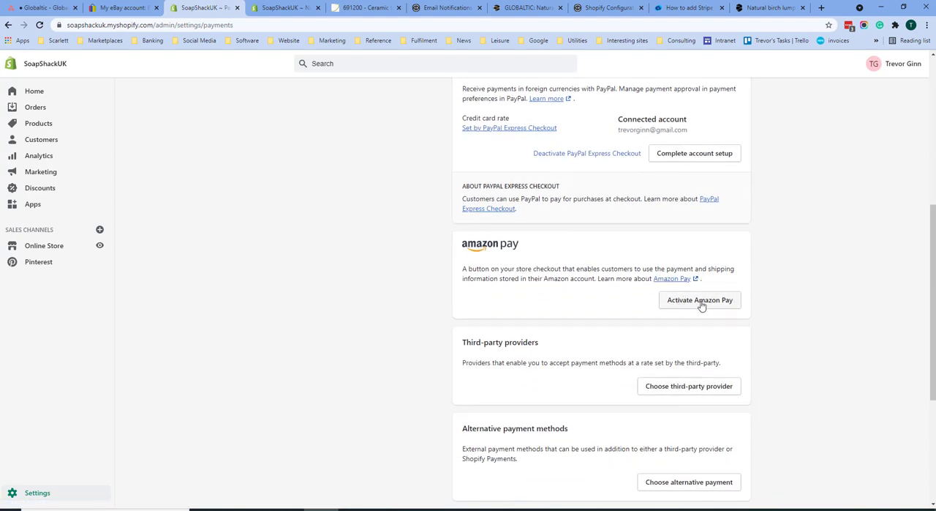
pyautogui.moveTo(714, 309)
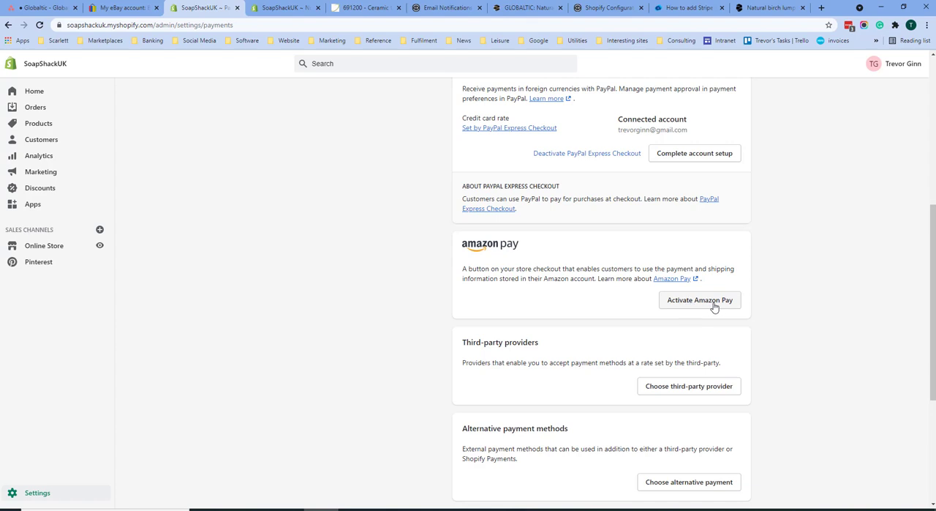
# Bring third-party providers, alternative and manual payment methods sections into view.
pyautogui.scroll(-3)
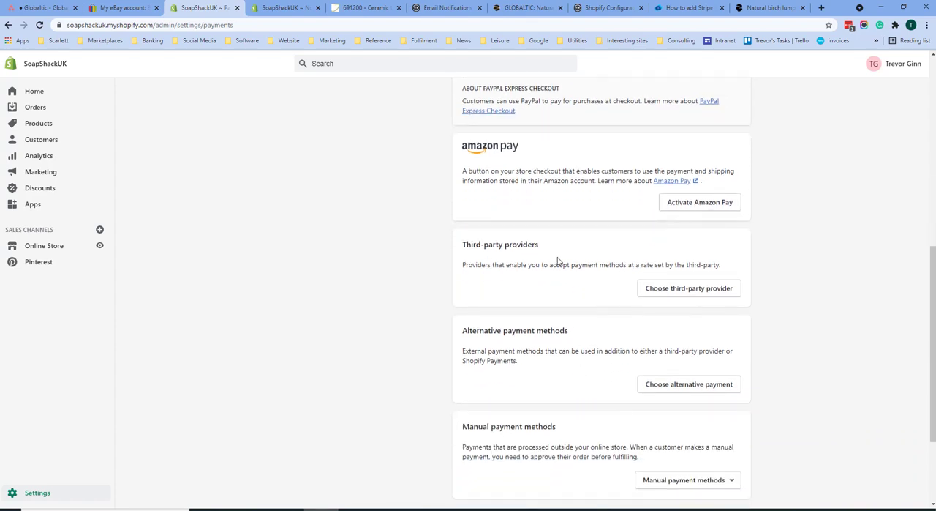
pyautogui.moveTo(514, 334)
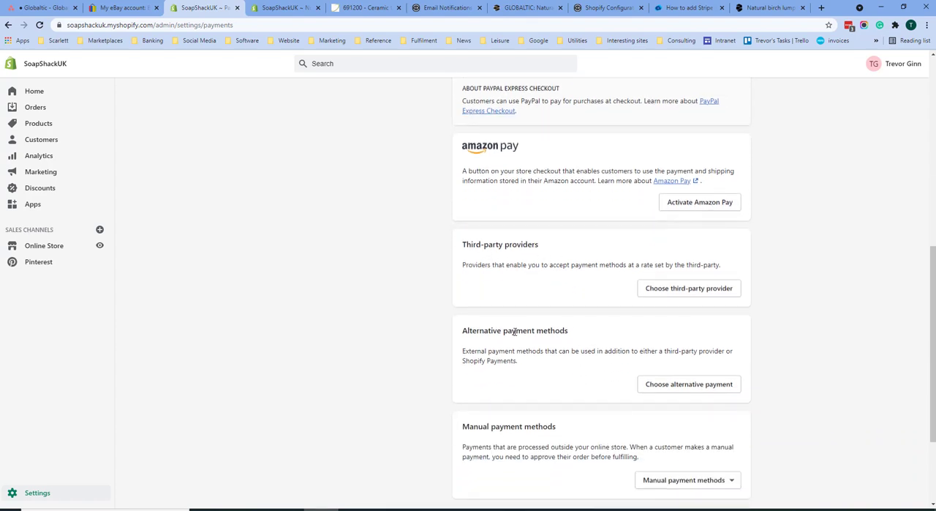
pyautogui.moveTo(492, 278)
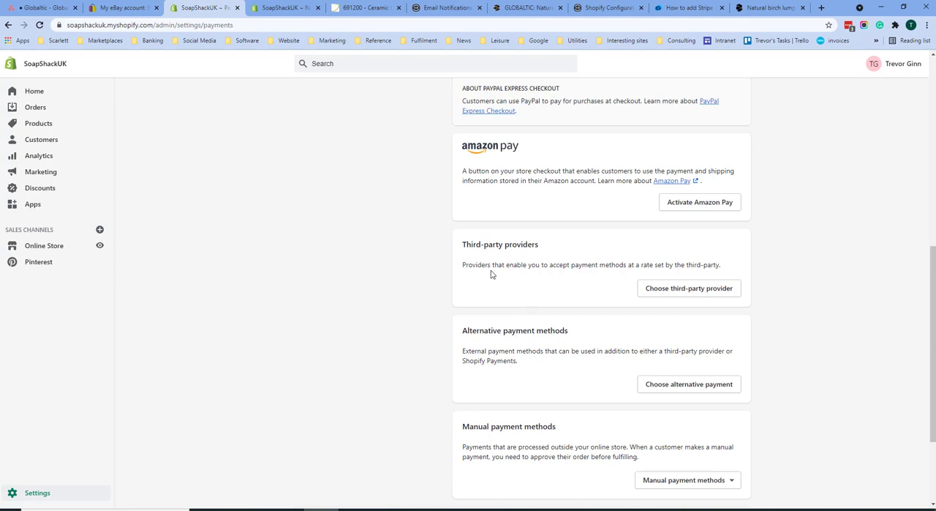
pyautogui.moveTo(494, 265)
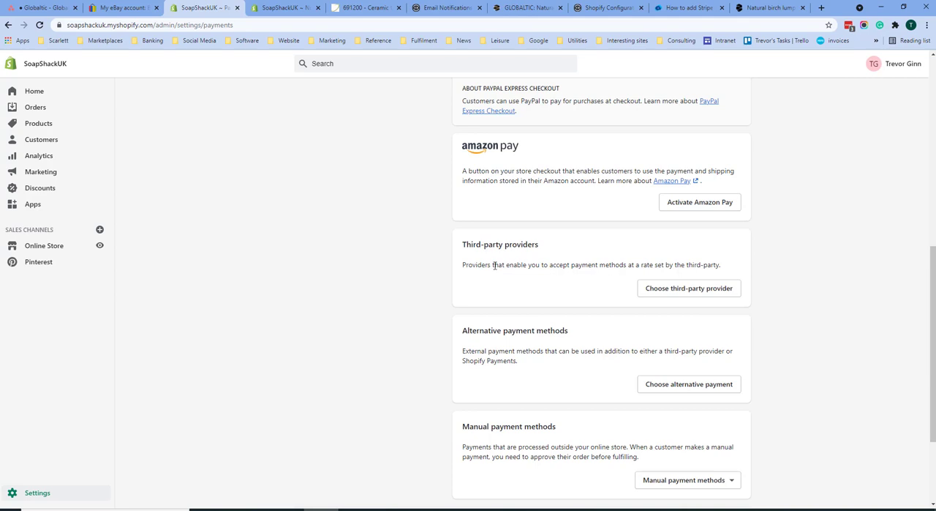
pyautogui.moveTo(715, 288)
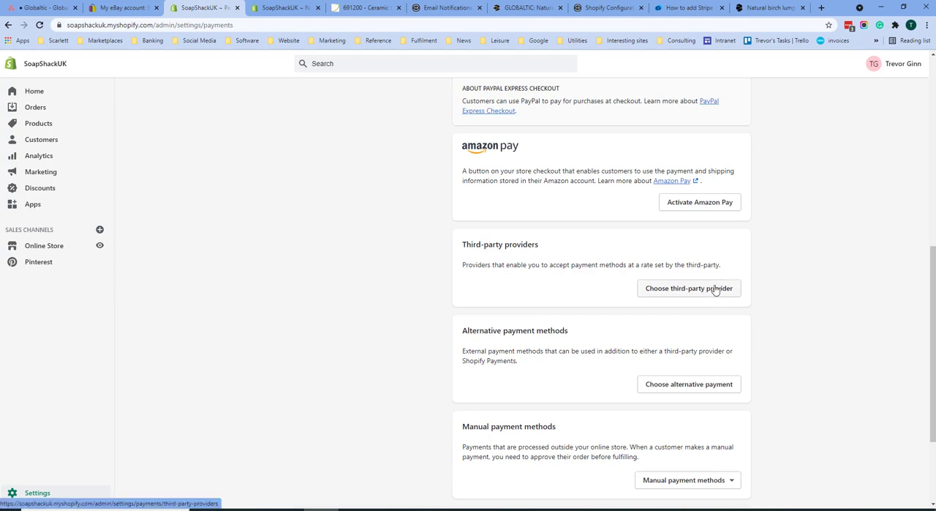
# Choose Bank Deposit from the manual payment methods to start its setup.
pyautogui.click(688, 345)
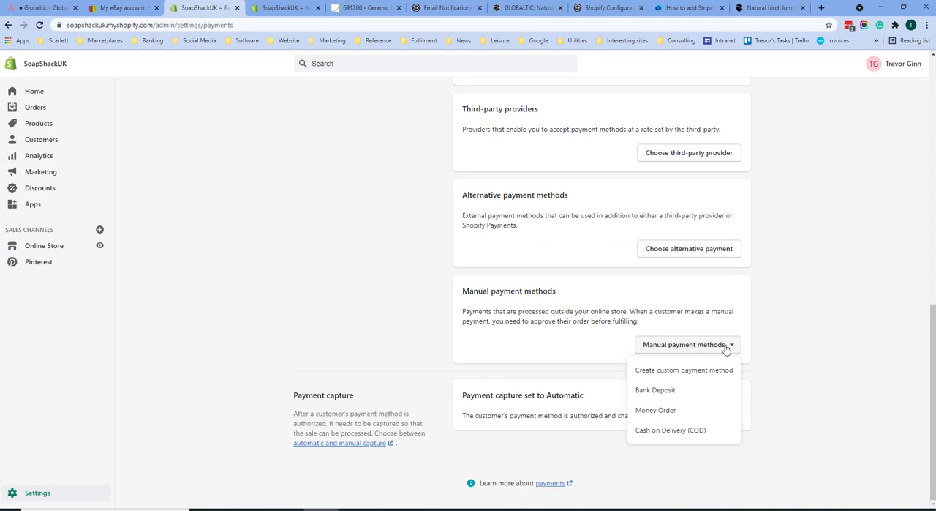
pyautogui.moveTo(658, 413)
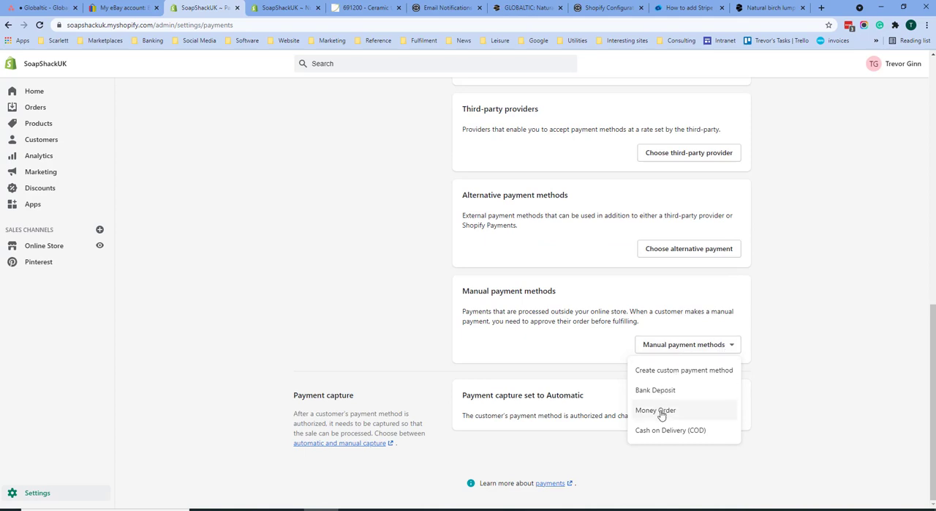
pyautogui.click(656, 389)
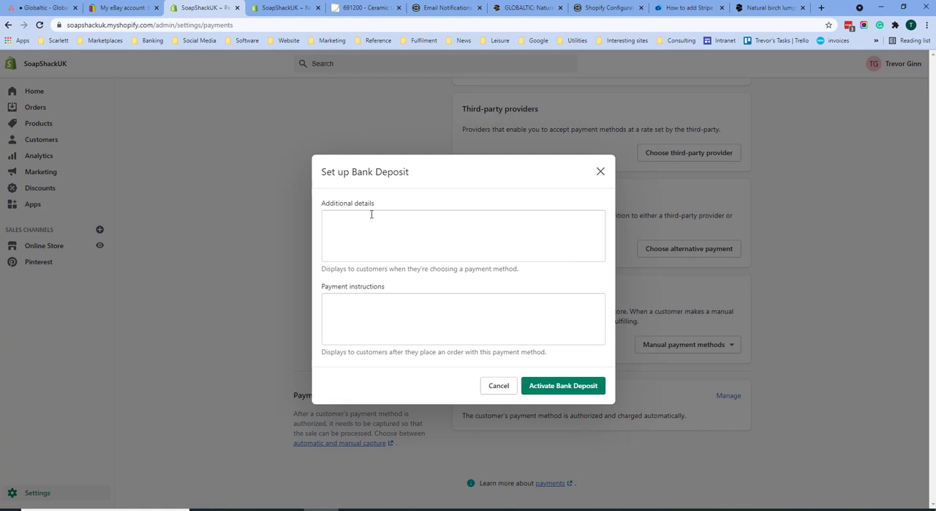
pyautogui.moveTo(341, 167)
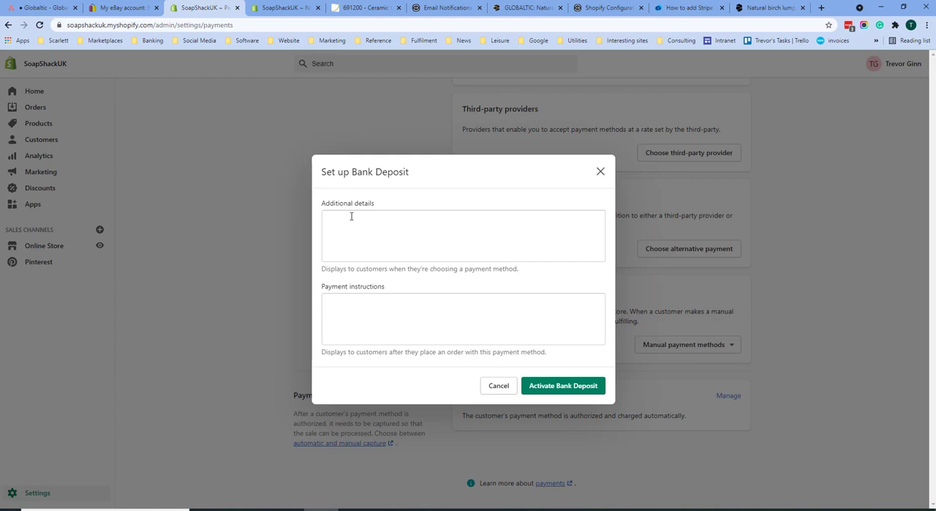
pyautogui.moveTo(562, 395)
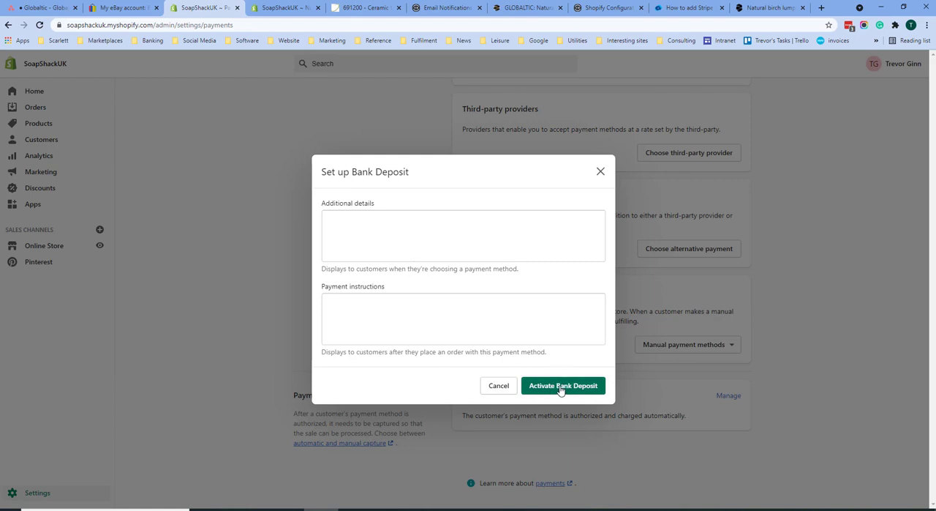
pyautogui.moveTo(547, 337)
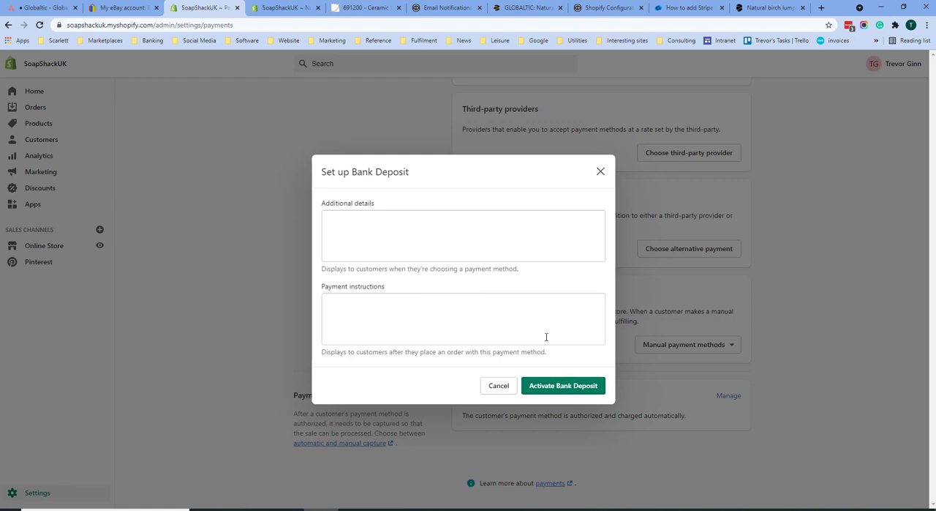